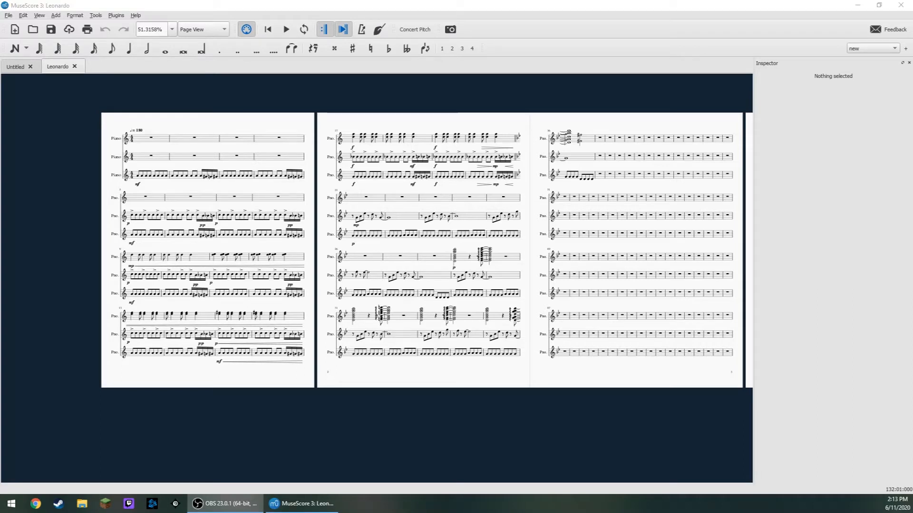
mouse_move(265, 109)
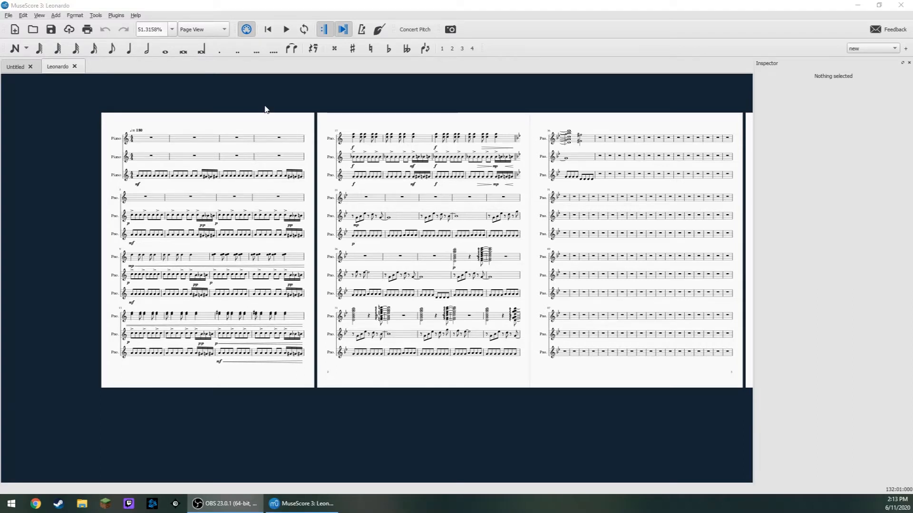
Pan the Leonardo score right until the final page of empty rest measures is visible.
drag(266, 109, 118, 116)
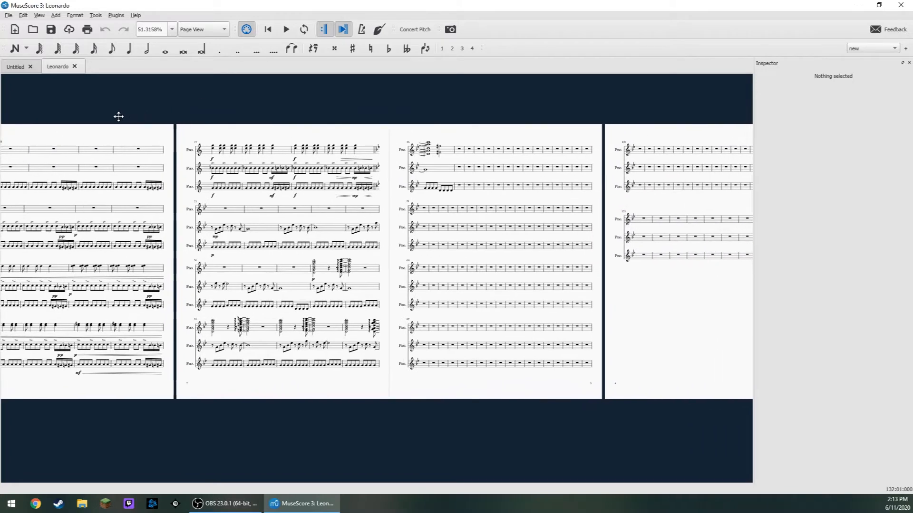
scroll(right, 3)
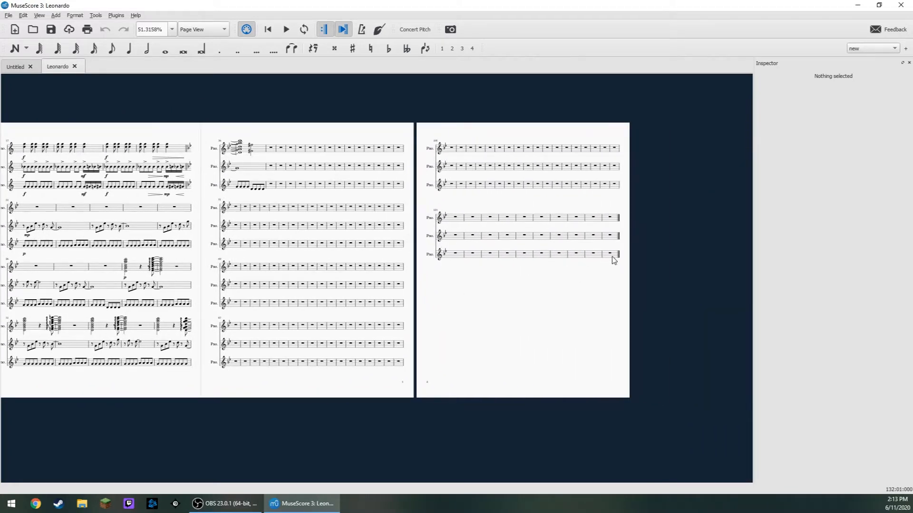
Remove measures 37 through 133 via Tools > Remove Selected Range, leaving three pages.
click(272, 149)
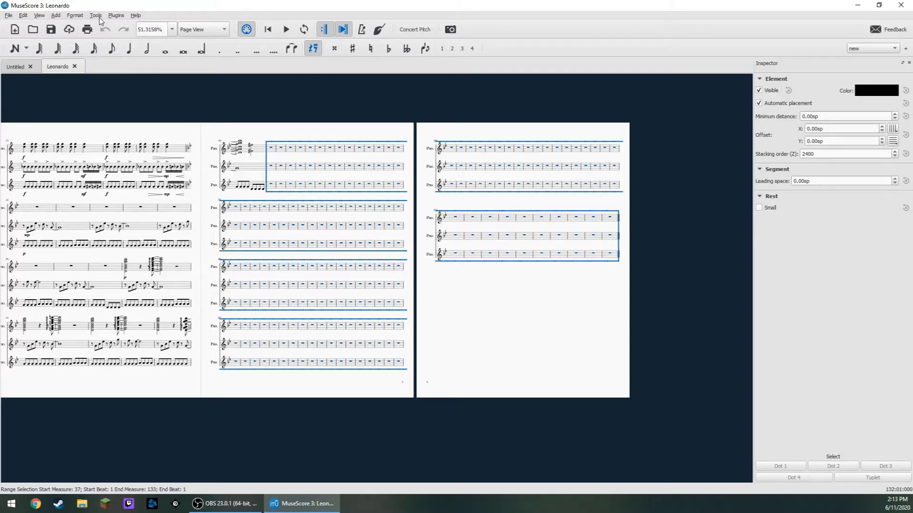
click(95, 15)
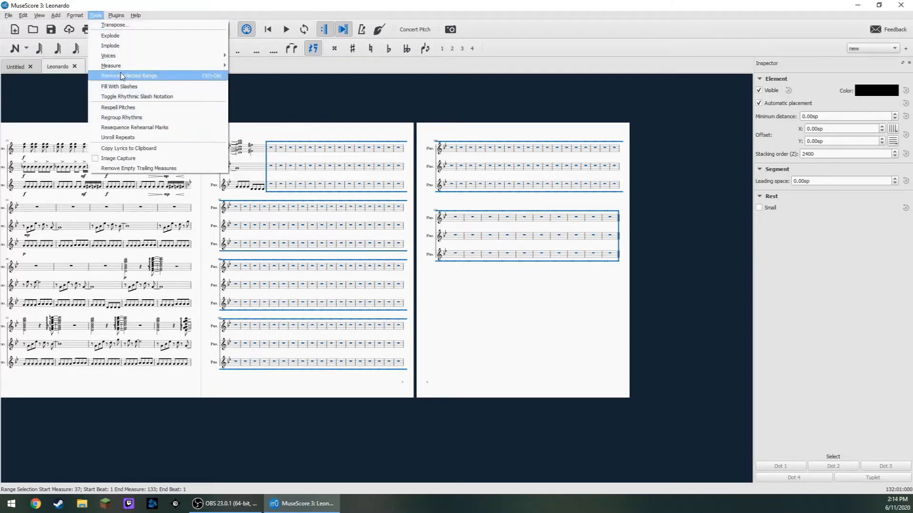
click(133, 76)
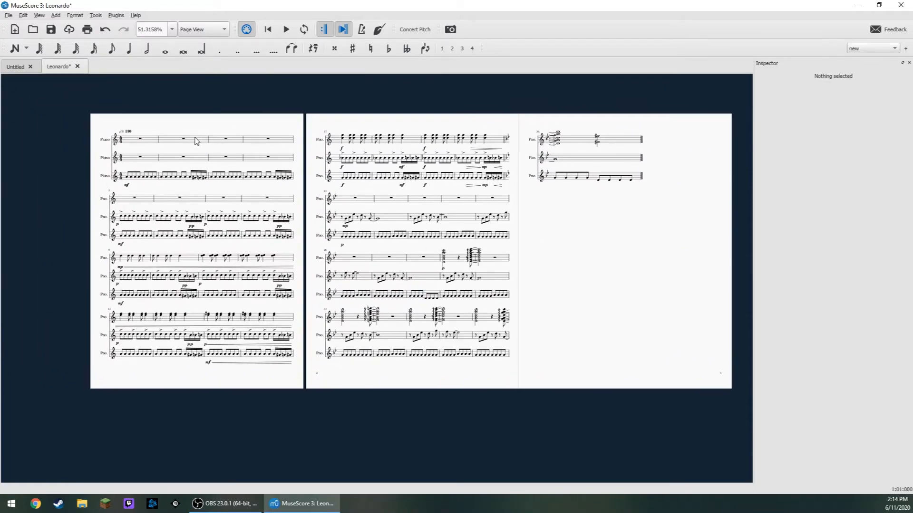
mouse_move(126, 190)
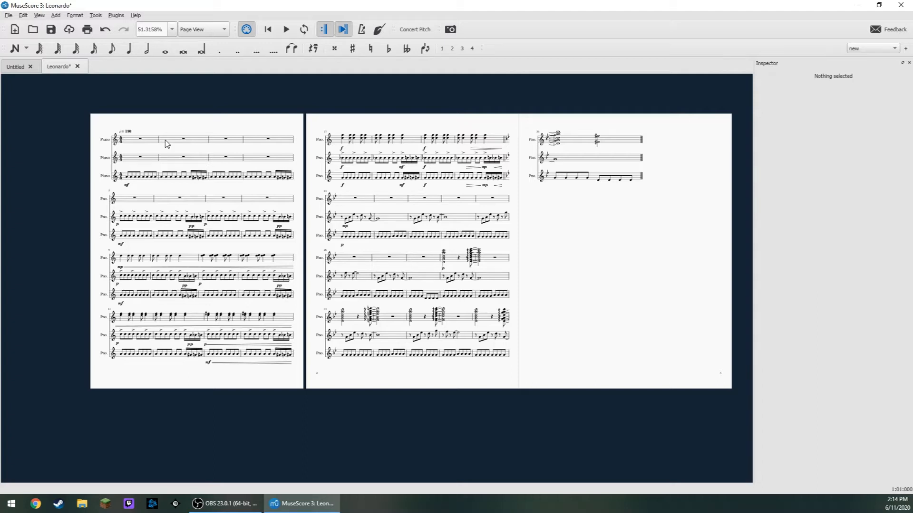
Export the score as a Standard MIDI File named Tutorial.mid, overwriting the existing file.
click(7, 15)
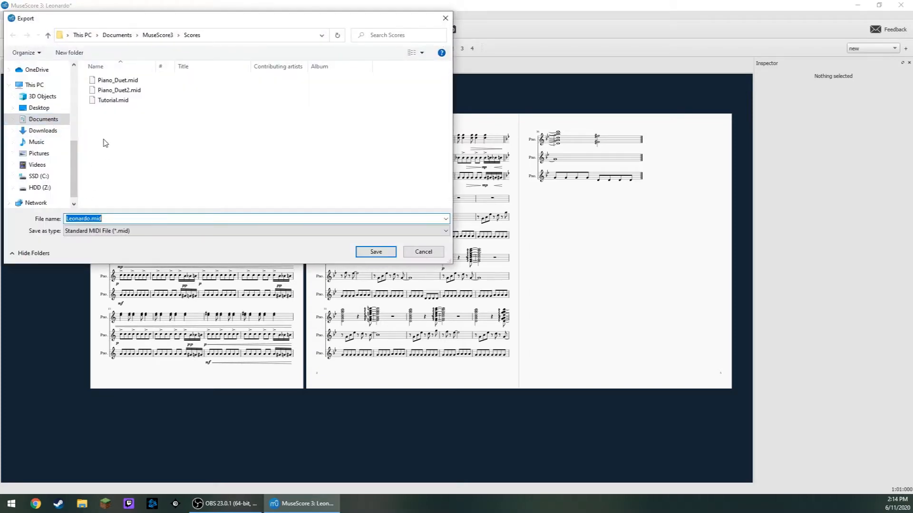
click(112, 100)
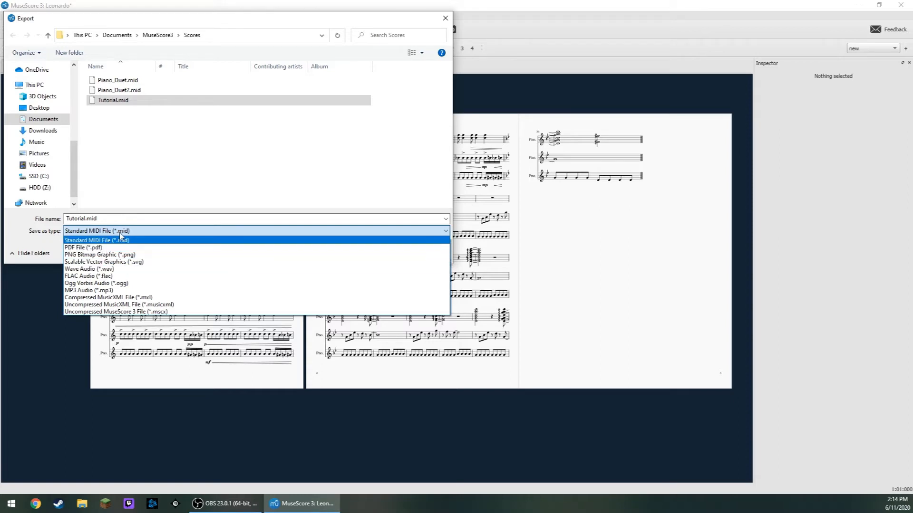
click(93, 239)
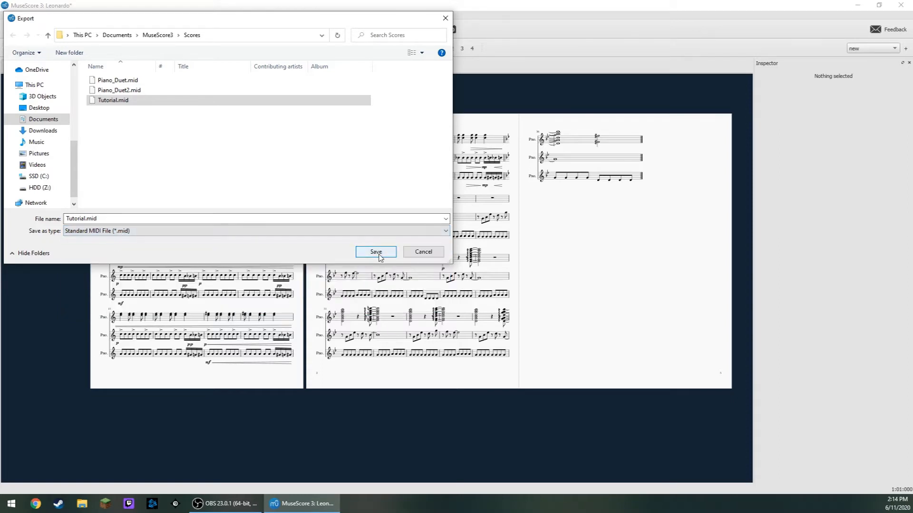
click(376, 251)
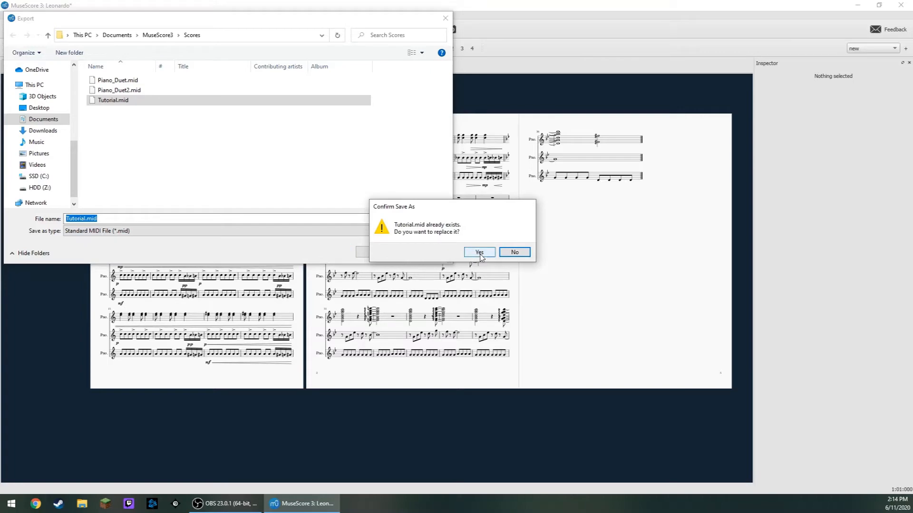
click(478, 252)
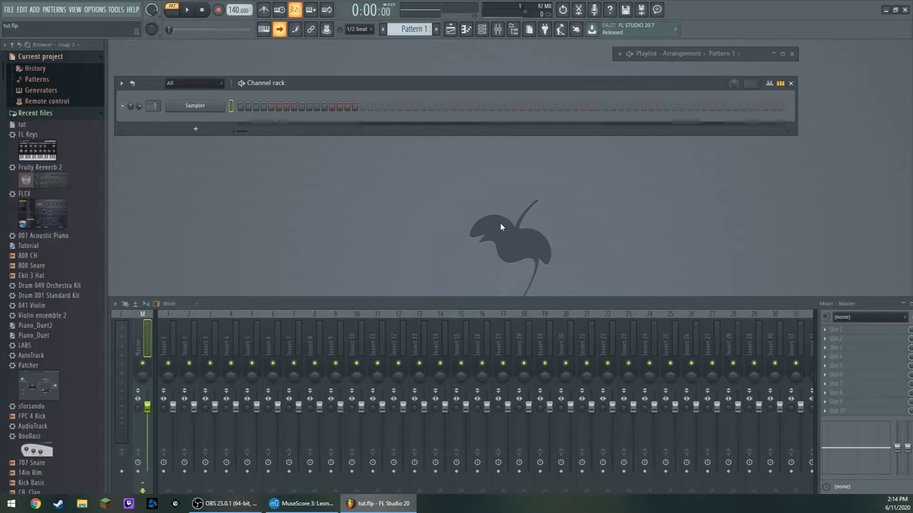
Import Tutorial.mid from the Scores folder via File > Import > MIDI file.
click(6, 9)
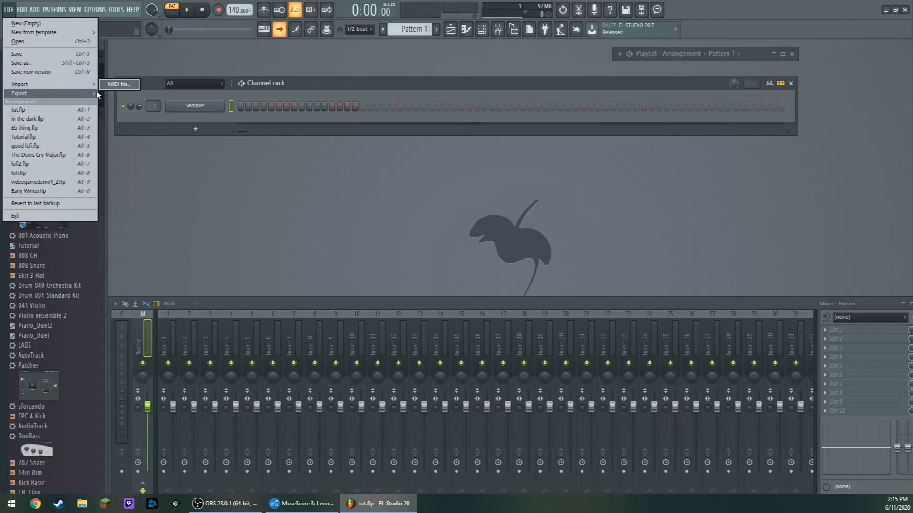
click(119, 84)
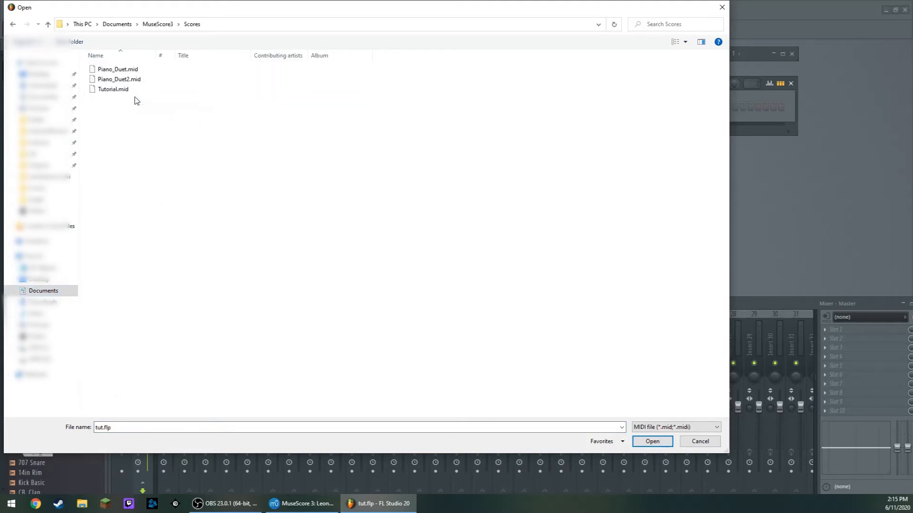
click(111, 89)
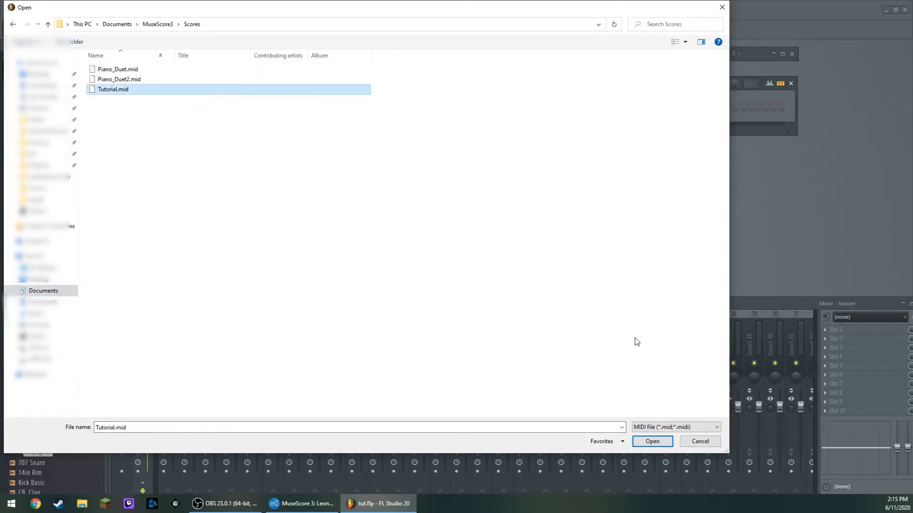
click(652, 441)
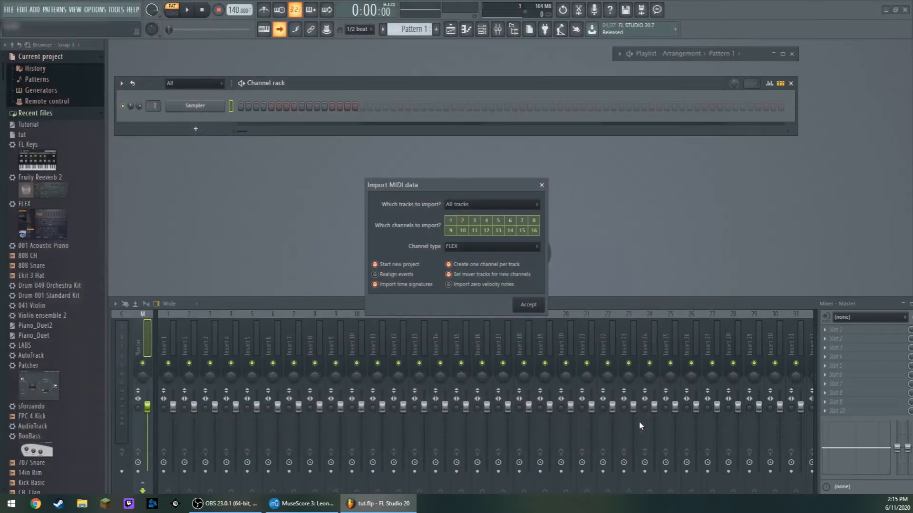
mouse_move(390, 254)
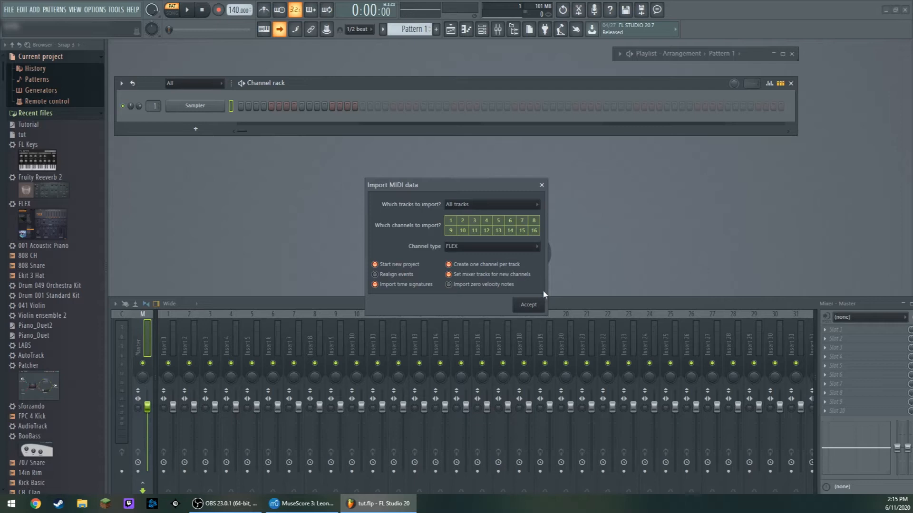
Accept the MIDI import settings, creating three Acoustic Piano channels at 180 tempo.
click(529, 305)
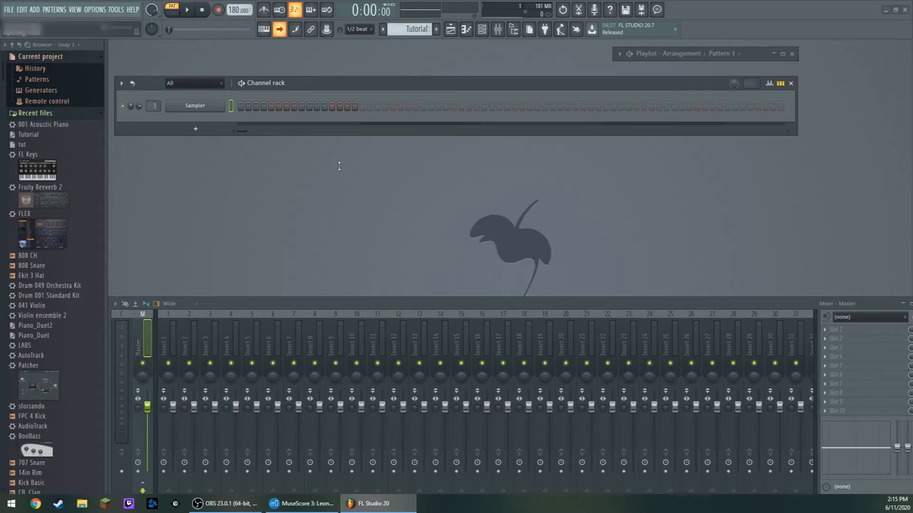
click(193, 82)
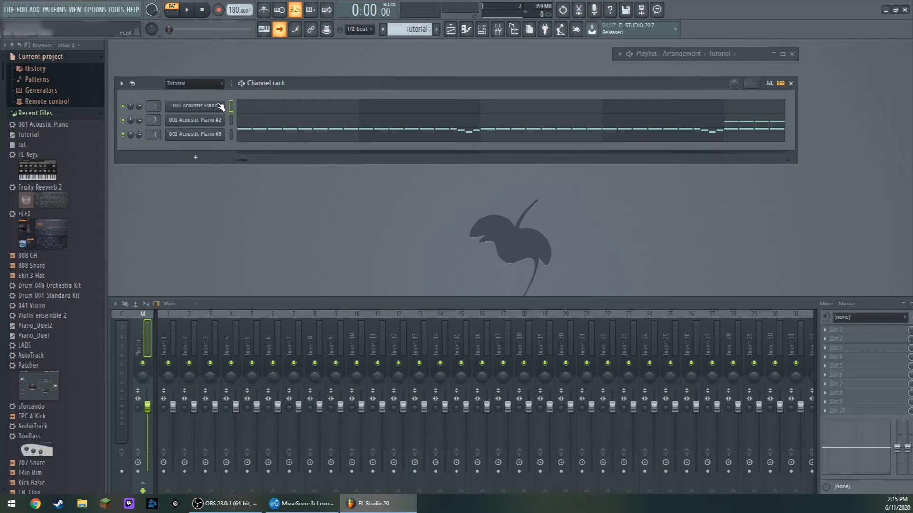
Select the first imported Acoustic Piano channel and start playback of the Tutorial pattern.
click(189, 9)
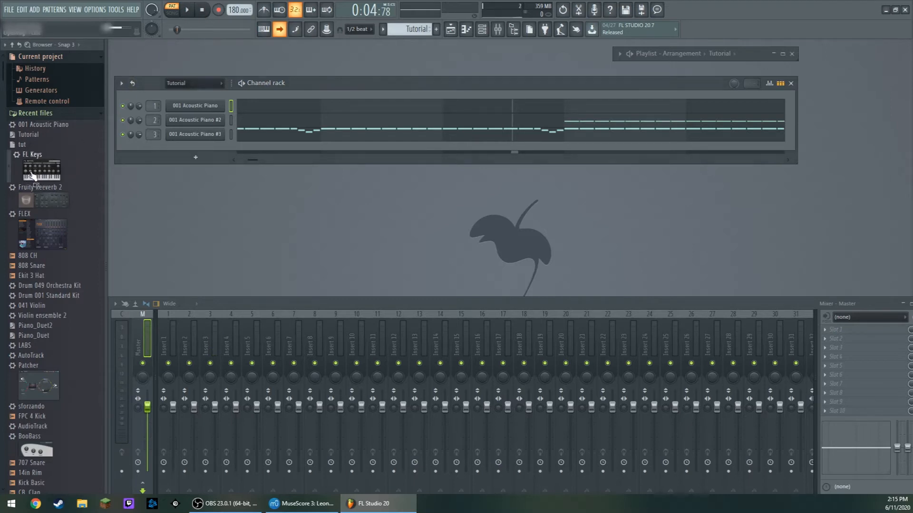
Load FL Keys onto the channels, delete the extra empty channel, then play and stop the song.
click(193, 106)
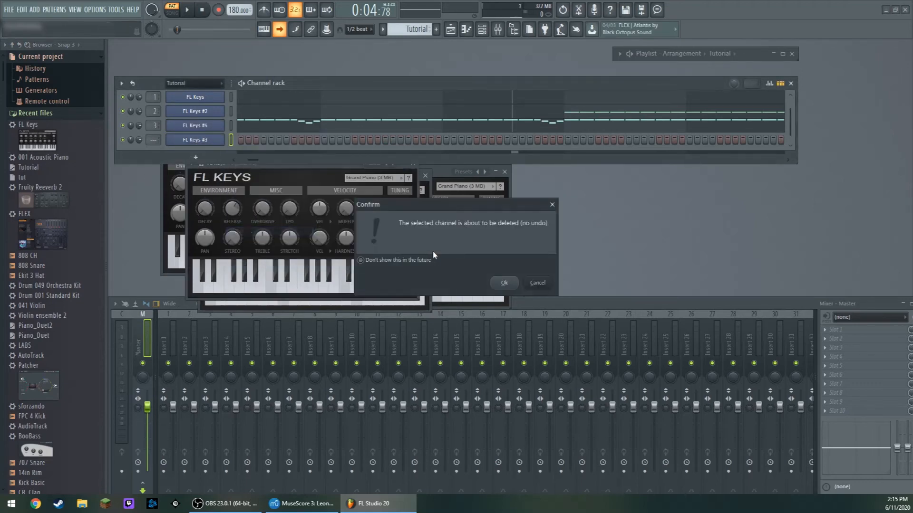
click(504, 283)
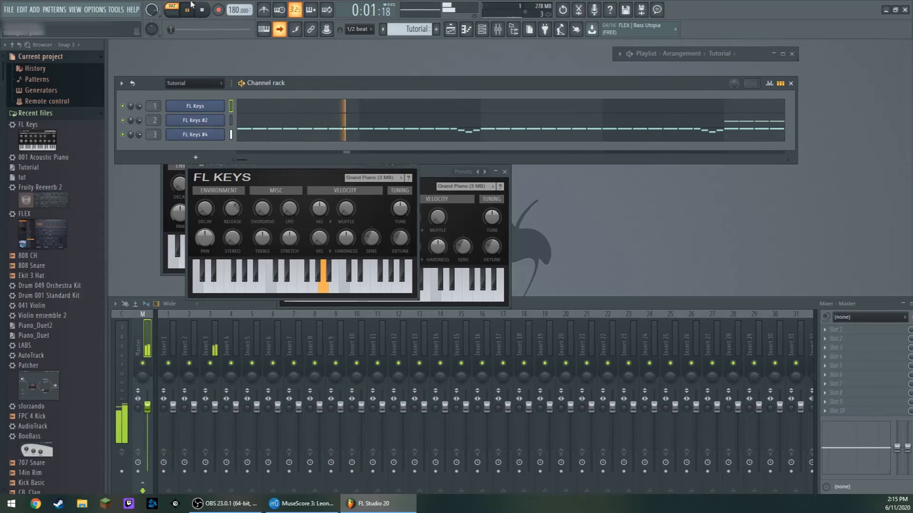
click(180, 9)
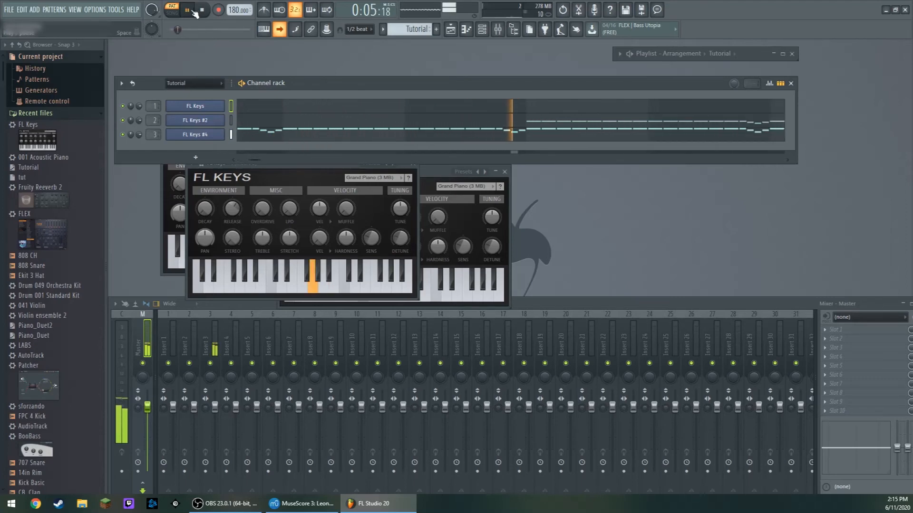
click(188, 10)
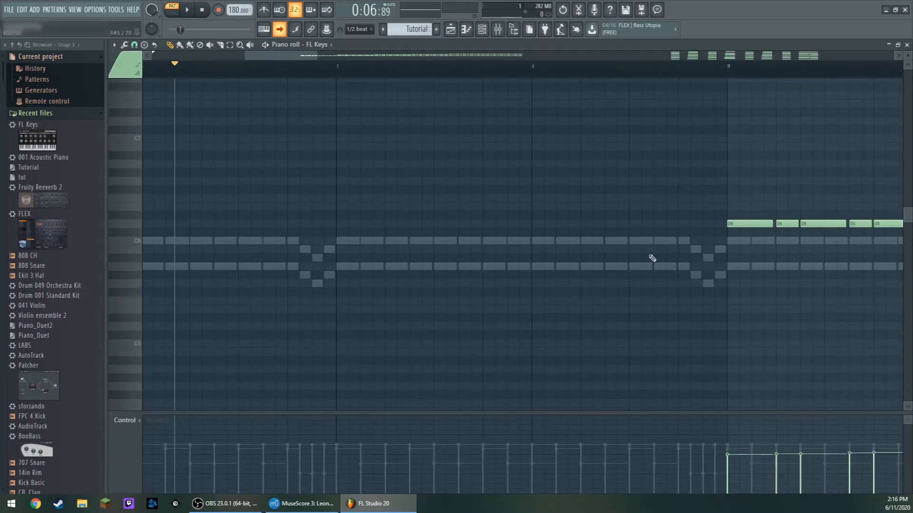
Scroll the piano roll right to the chord notes around bars 29–37.
scroll(right, 3)
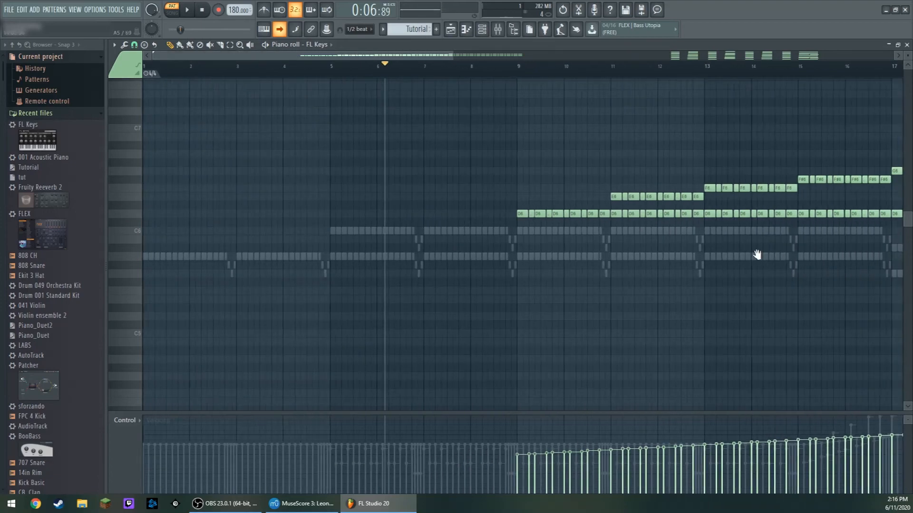
scroll(right, 3)
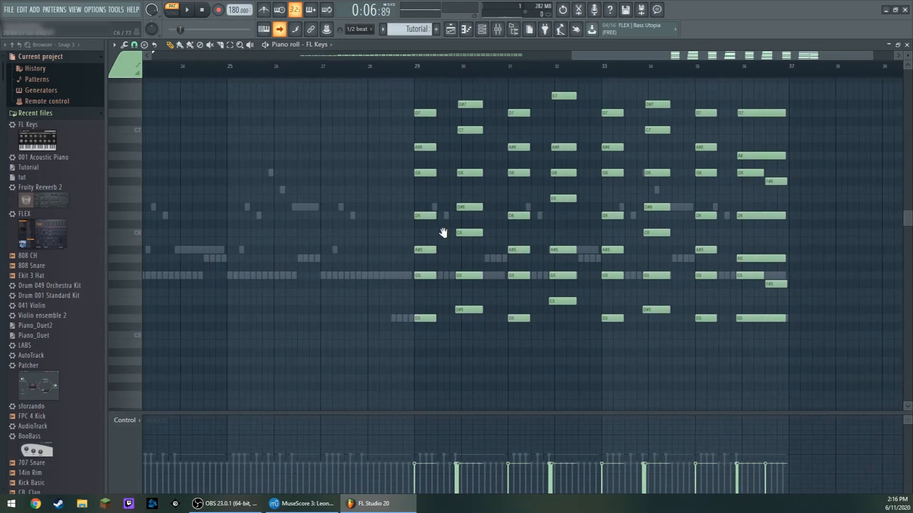